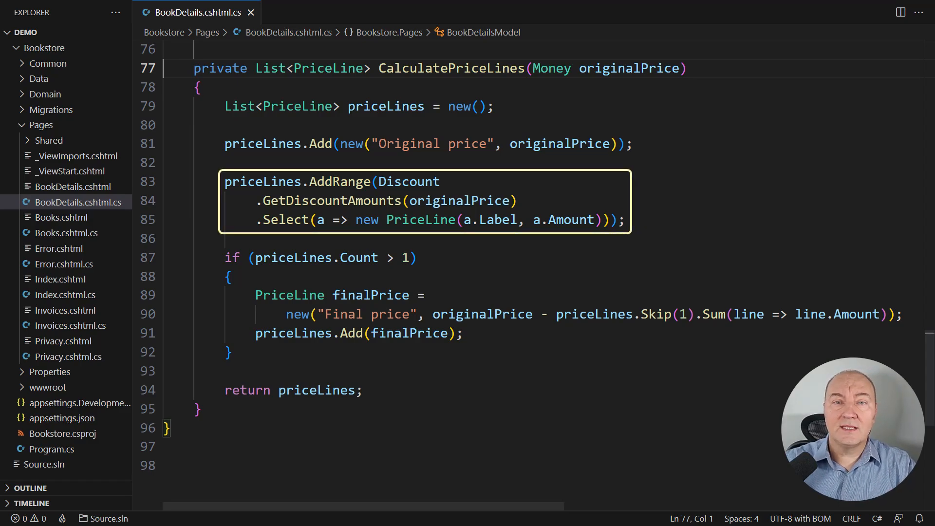
# Open IDiscount.cs from Domain > Discounts to view GetDiscountAmounts
pyautogui.doubleClick(408, 182)
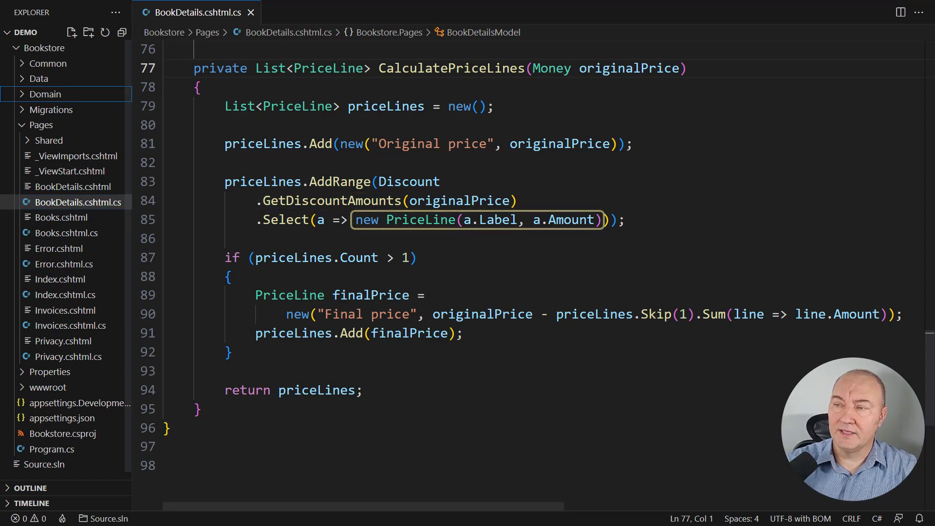
pyautogui.click(65, 171)
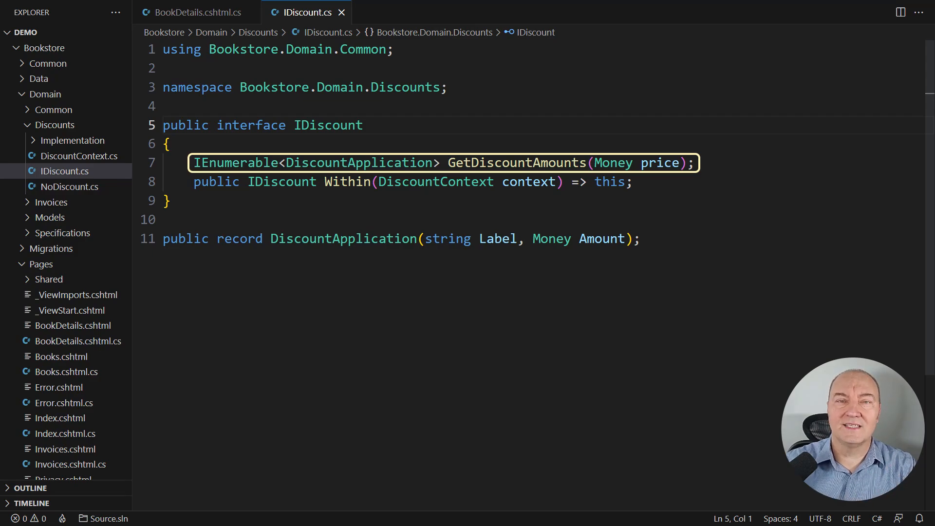
# Open NoDiscount.cs and RelativeDiscount.cs from the Implementation folder
pyautogui.click(70, 186)
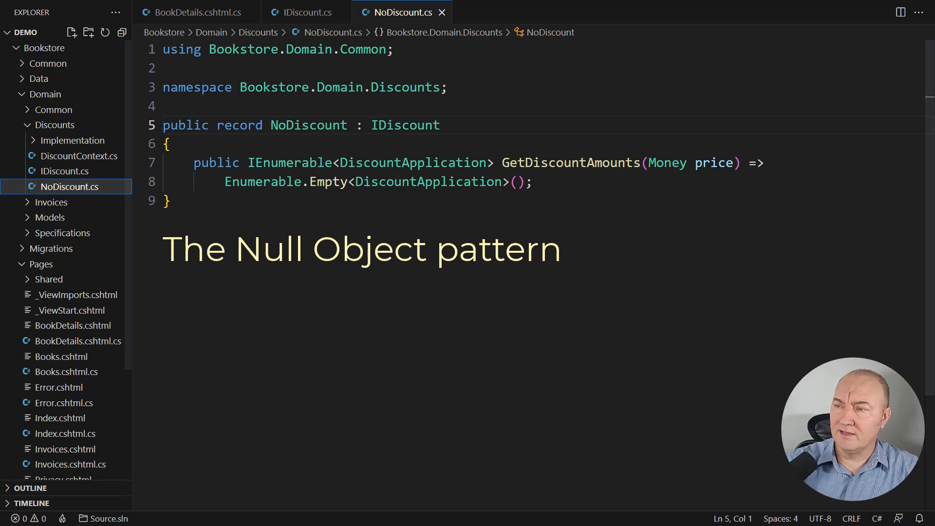
pyautogui.click(87, 171)
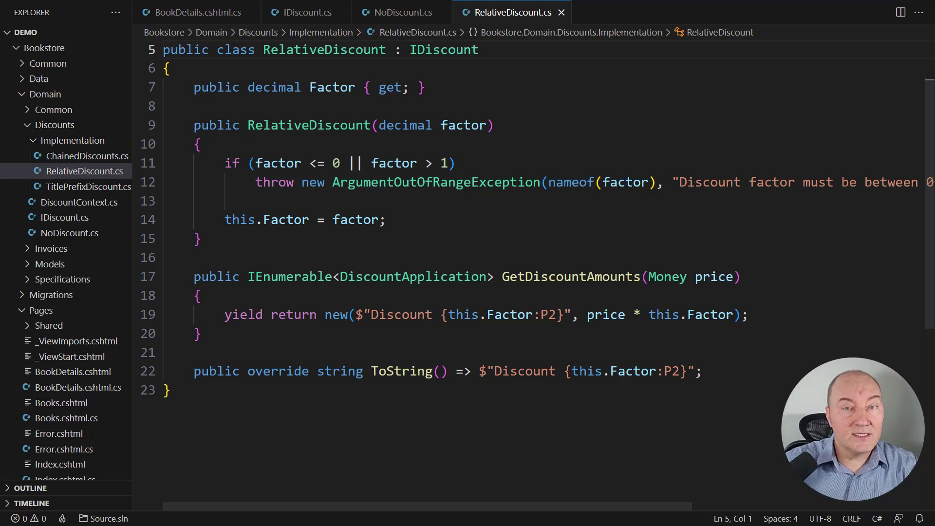
# Open ChainedDiscounts.cs and scroll to its GetDiscountAmounts loop
pyautogui.click(88, 156)
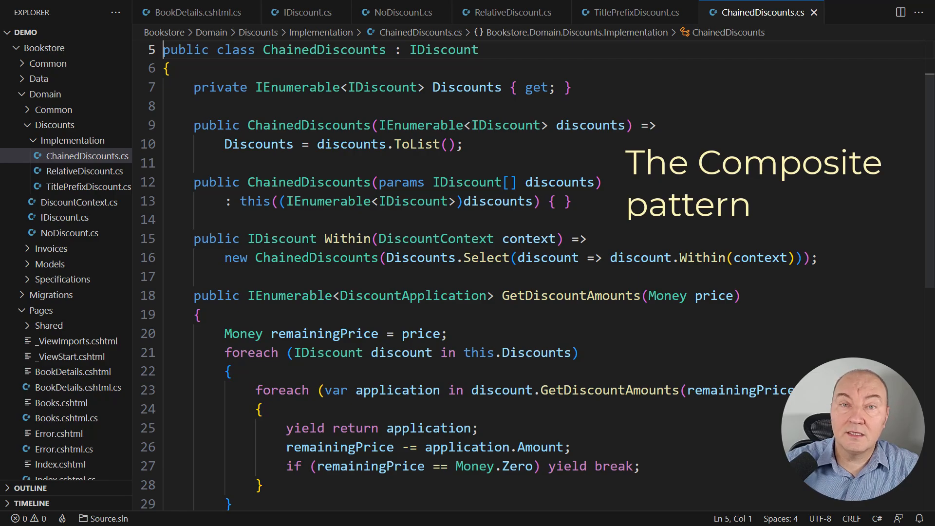
pyautogui.scroll(-3)
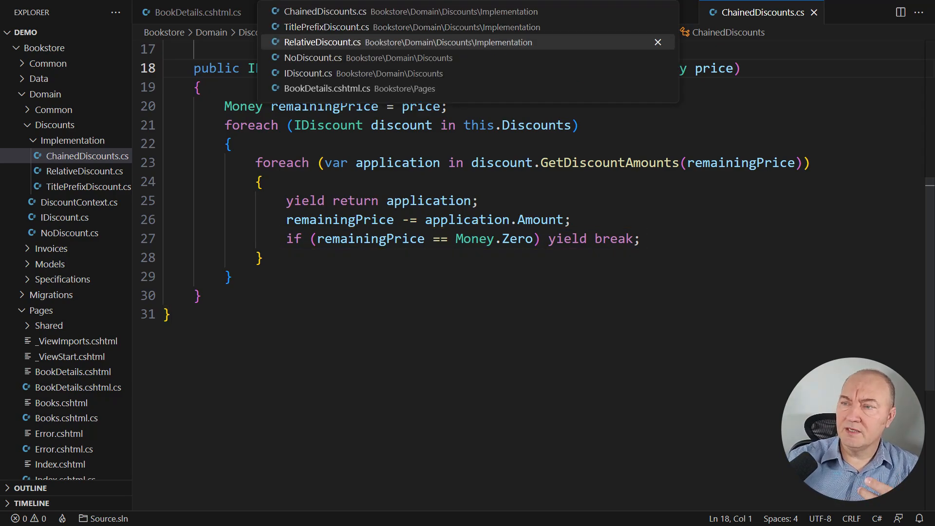
# Revisit RelativeDiscount.cs, then view TitlePrefixDiscount.cs and its Within method
pyautogui.click(322, 42)
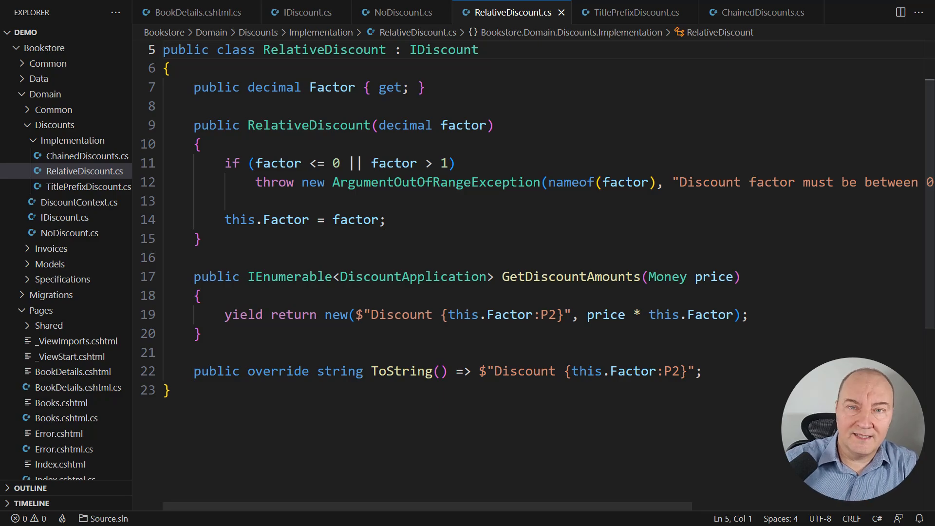
pyautogui.click(630, 12)
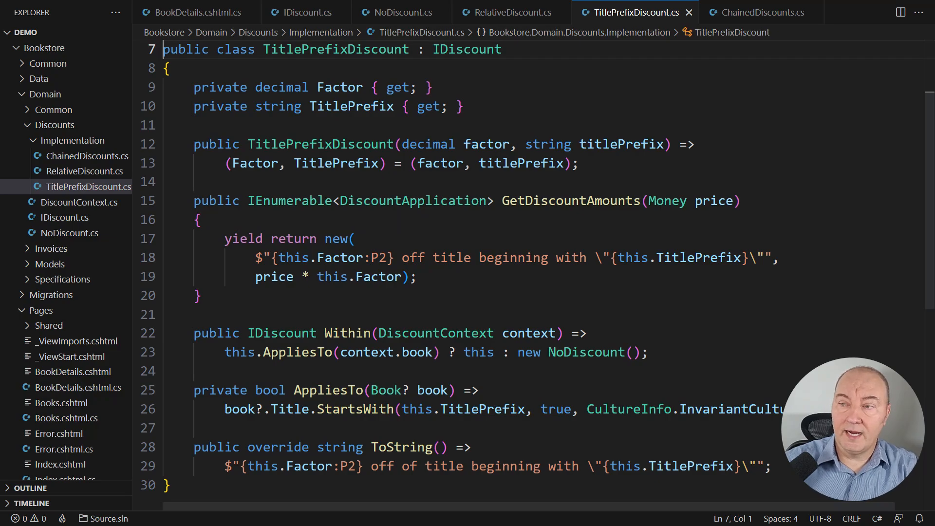
# Add `if (price == Money.Zero) yield break;` to TitlePrefixDiscount's GetDiscountAmounts
pyautogui.write('if (price)')
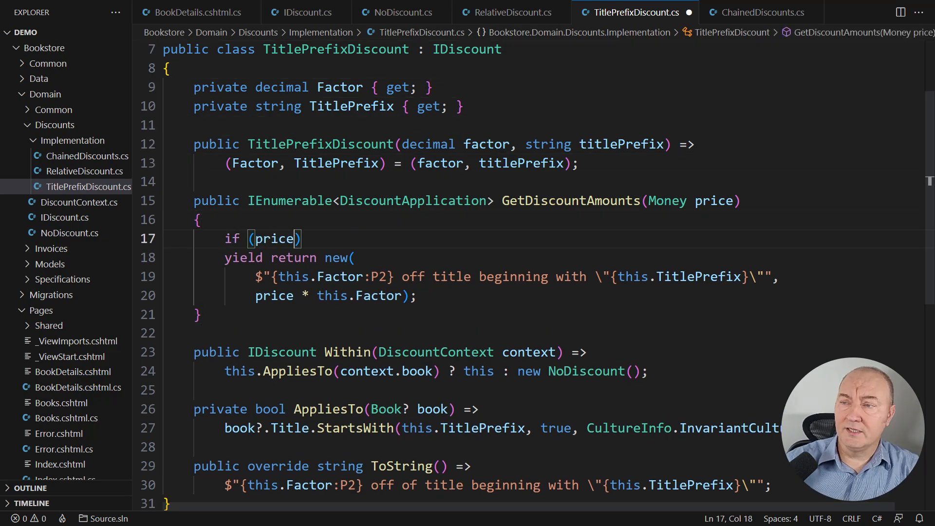
pyautogui.write('== Money.Zero) yield break;')
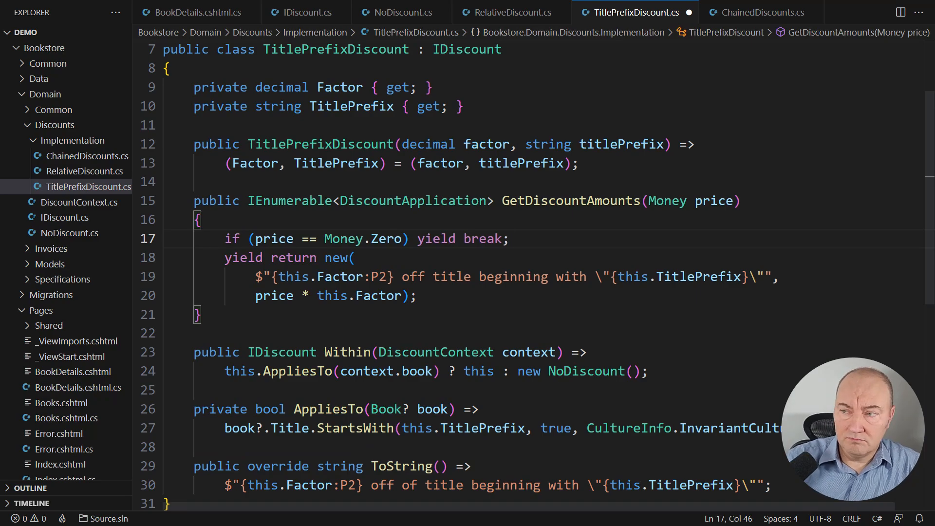
pyautogui.click(508, 11)
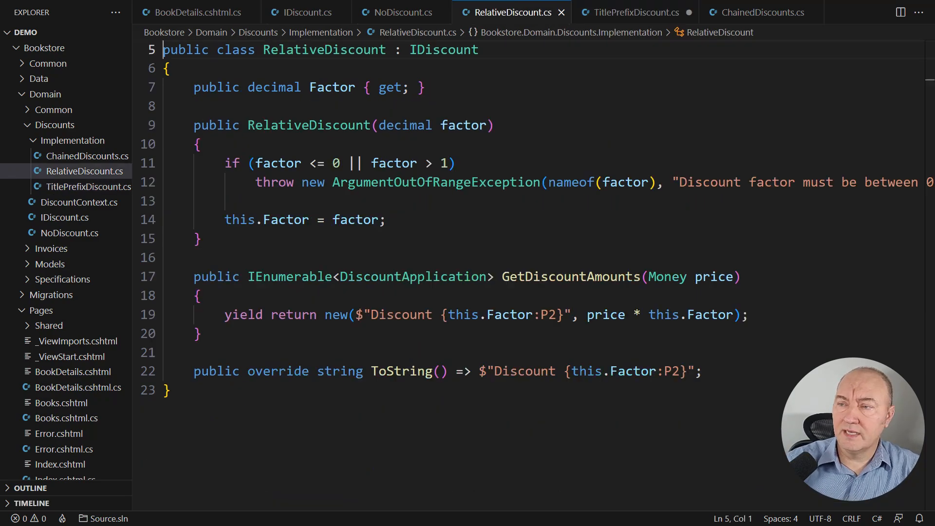
# Add the Money.Zero yield break guard to RelativeDiscount's GetDiscountAmounts, then show ChainedDiscounts
pyautogui.click(200, 296)
pyautogui.write('if (price == Money.Zero) yield break;')
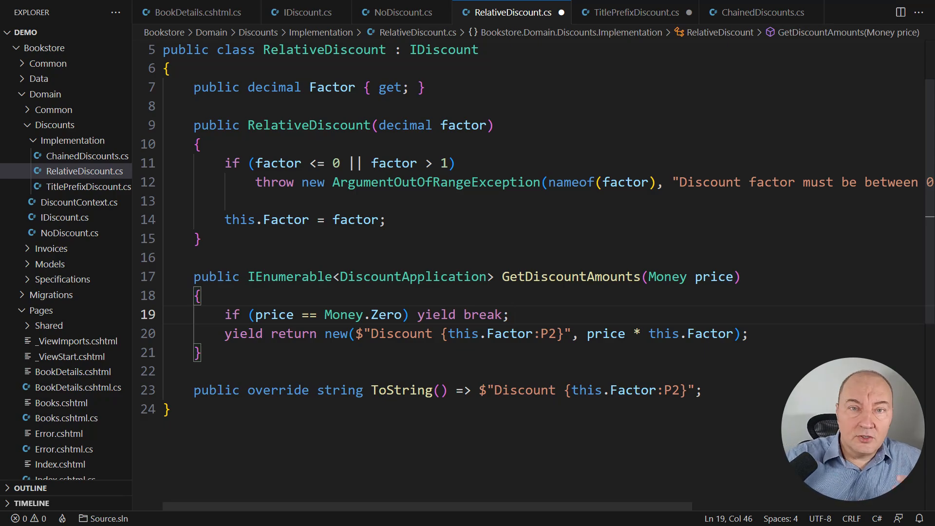
pyautogui.click(759, 12)
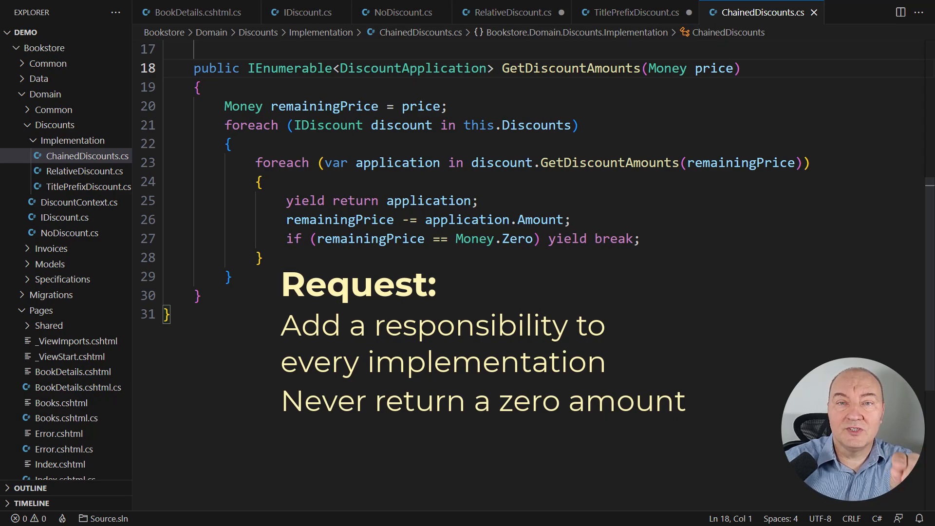
# Create NoZeroDiscounts.cs wrapping an IDiscount, filtering out zero Amount discounts with Where
pyautogui.click(72, 32)
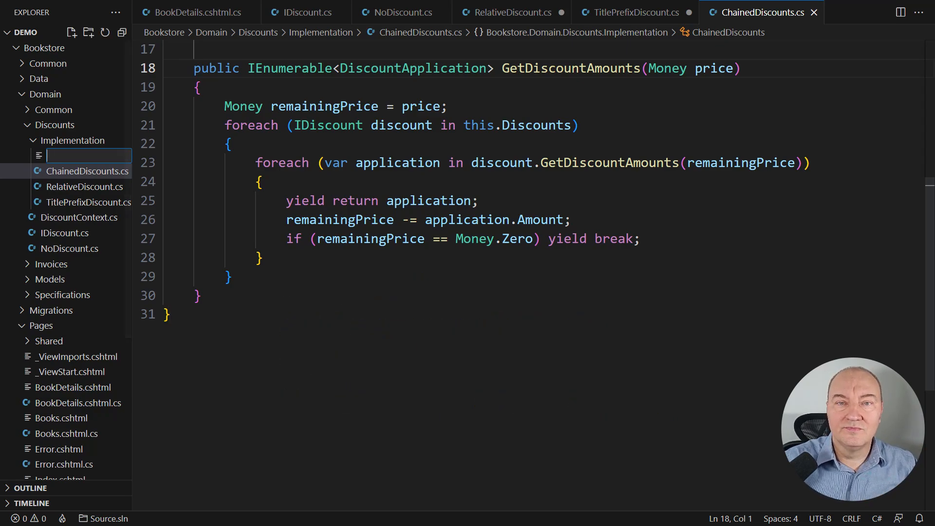
pyautogui.write('NoZeroDiscounts.cs')
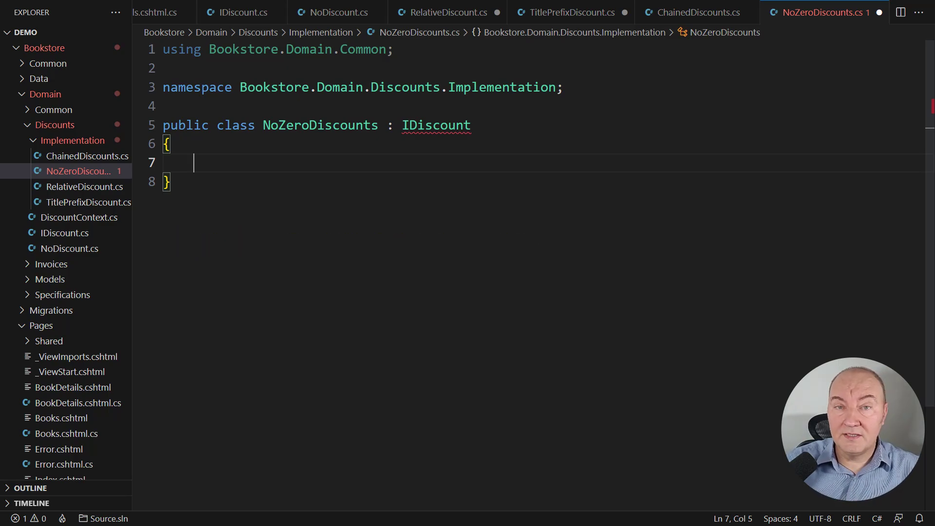
pyautogui.write('private IDiscount Other { get;')
pyautogui.write('public')
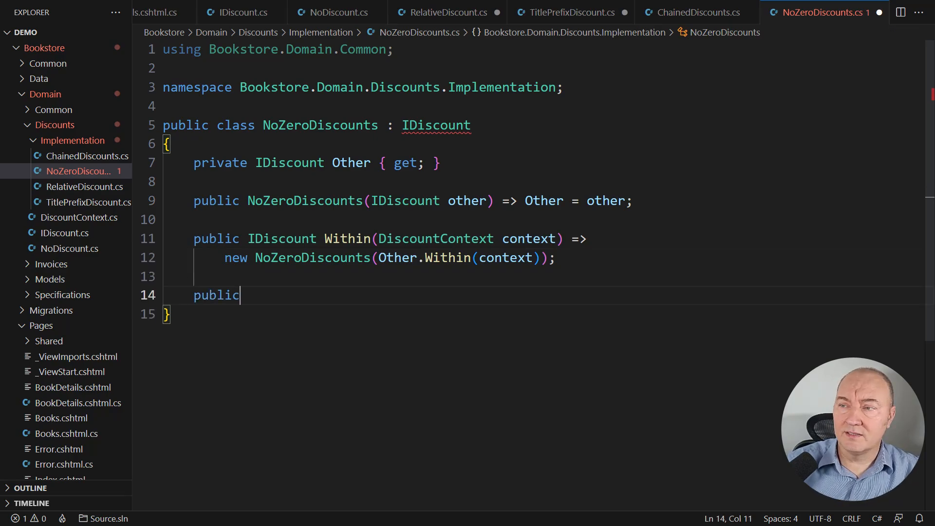
pyautogui.write('IEnumerable<DiscountApplication> GetDiscountAmounts(Money price) =>')
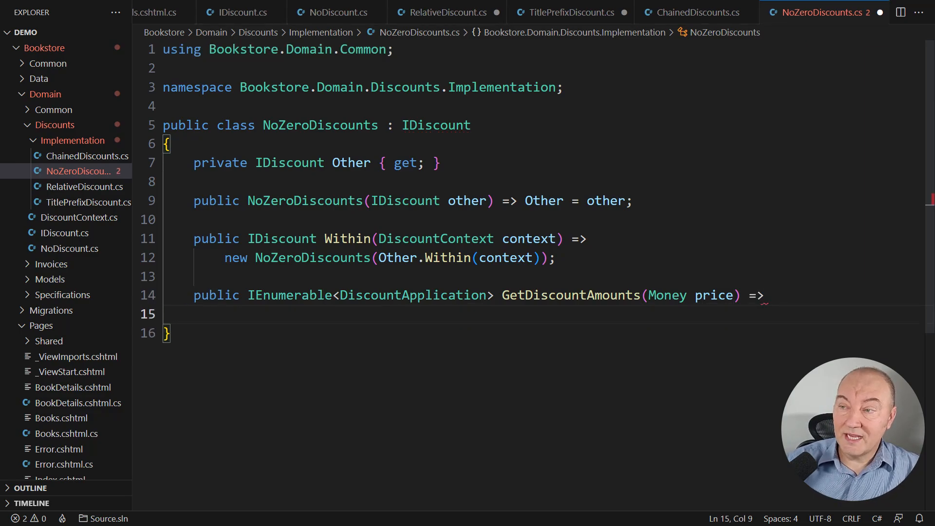
pyautogui.write('Other.GetDiscountAmounts(price);')
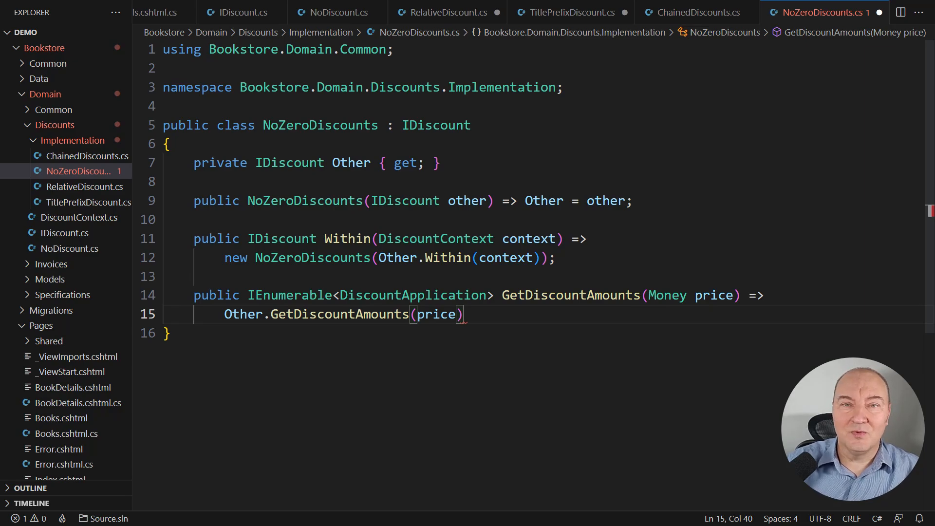
pyautogui.write('.Where(discount => discount.Amount != Money.Zero);')
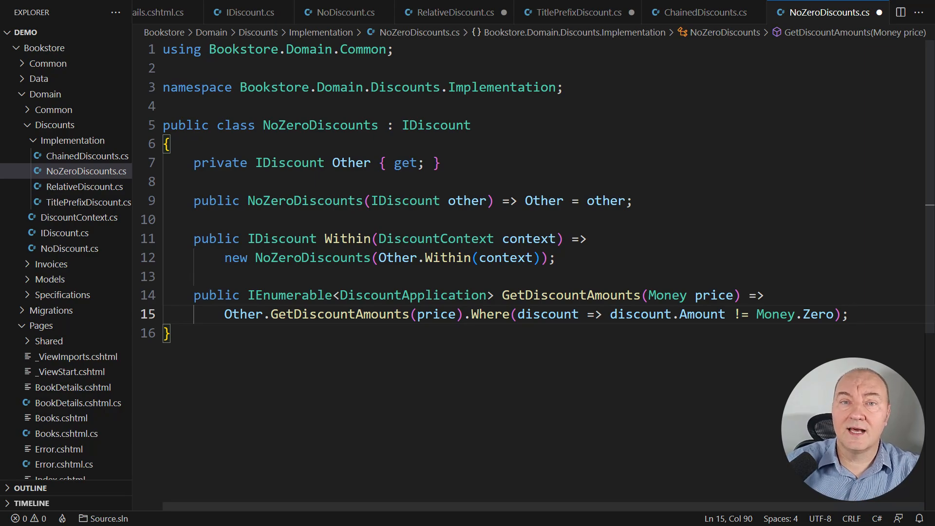
# Remove the zero-price yield break from ChainedDiscounts and switch through RelativeDiscount to Program.cs
pyautogui.click(701, 11)
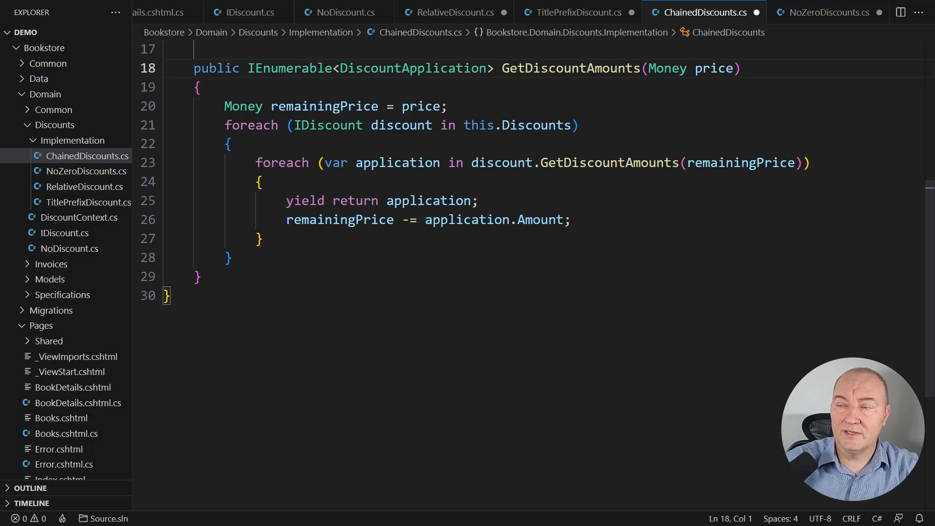
pyautogui.click(452, 12)
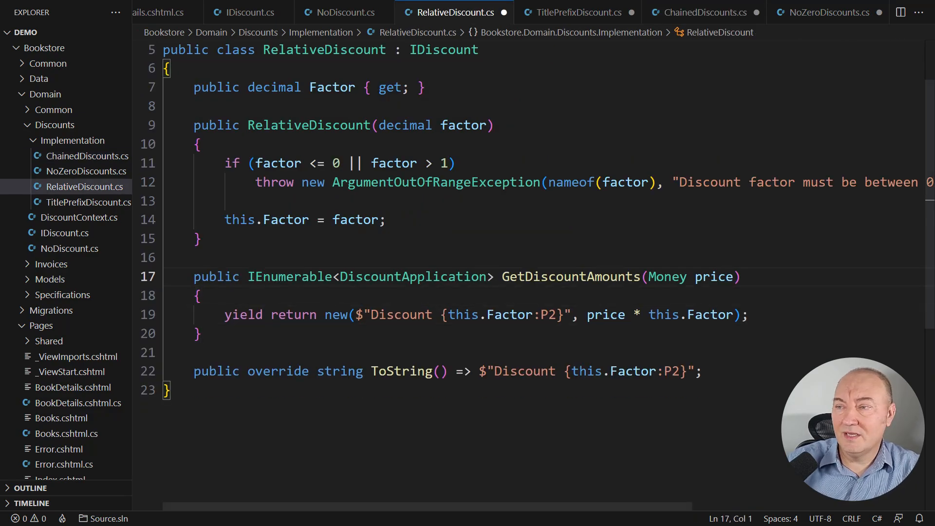
pyautogui.click(573, 11)
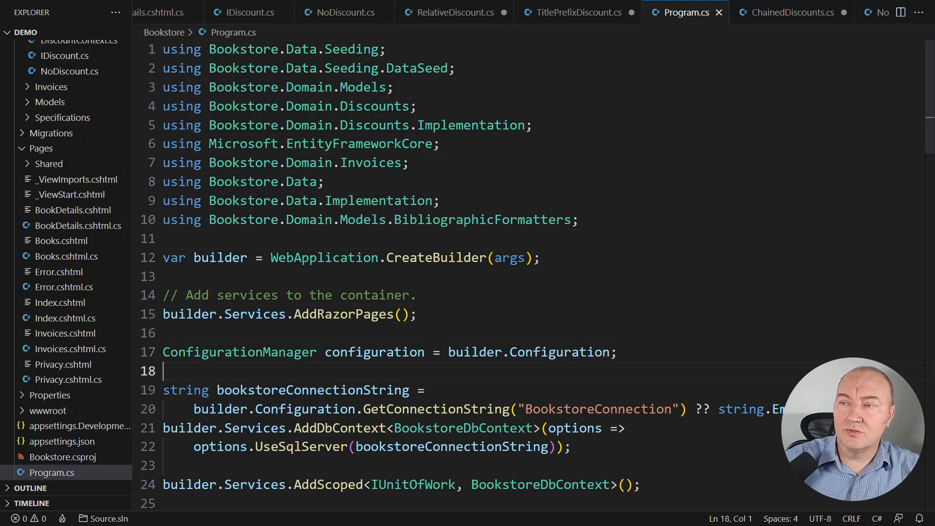
# Wrap the AddSingleton<IDiscount> ChainedDiscounts registration in `new NoZeroDiscounts(...)`
pyautogui.scroll(-3)
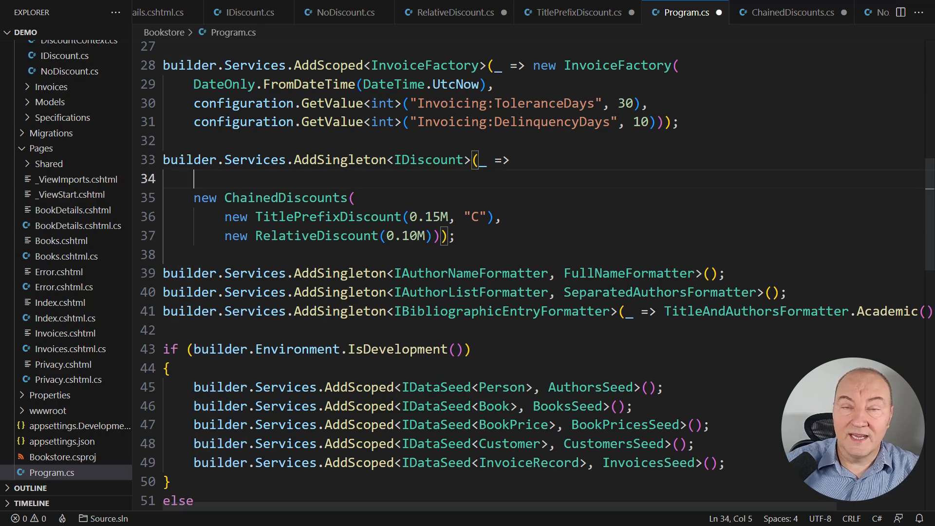
pyautogui.write('new NoZeroDiscounts(')
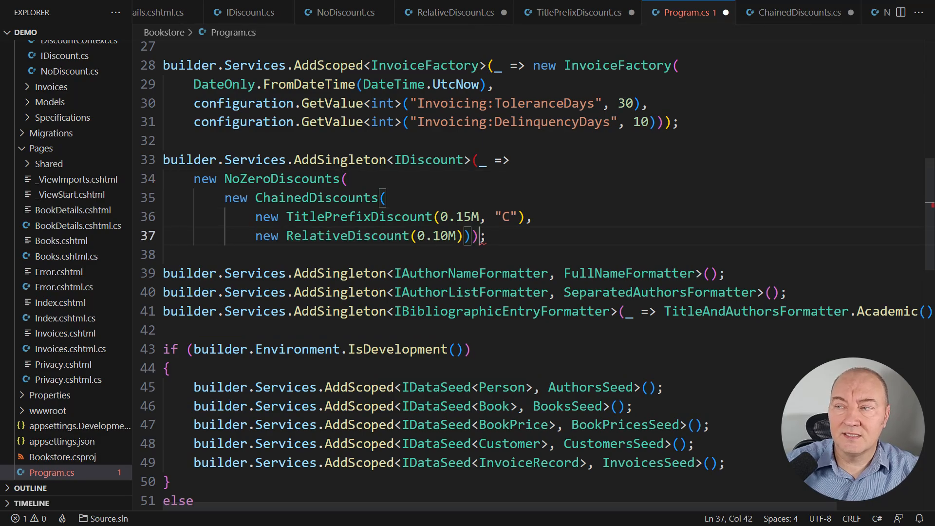